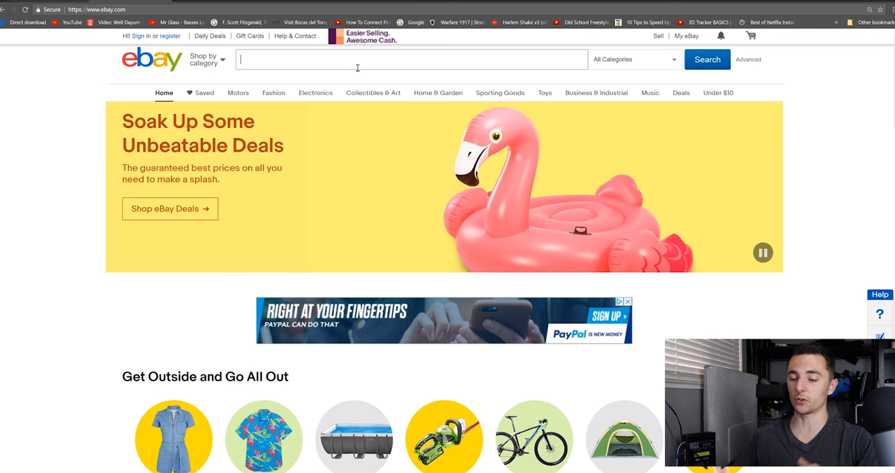
# - Search eBay for 'flip camera' and scroll through the 220 camcorder results
pyautogui.write('flip')
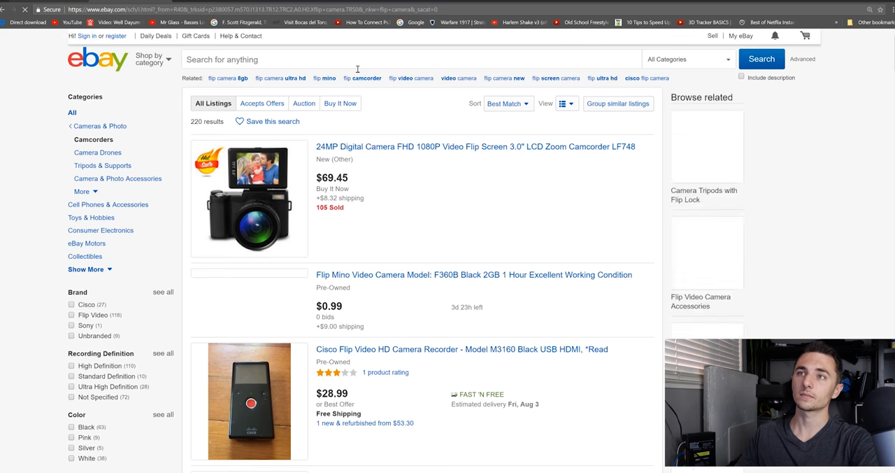
pyautogui.scroll(-3)
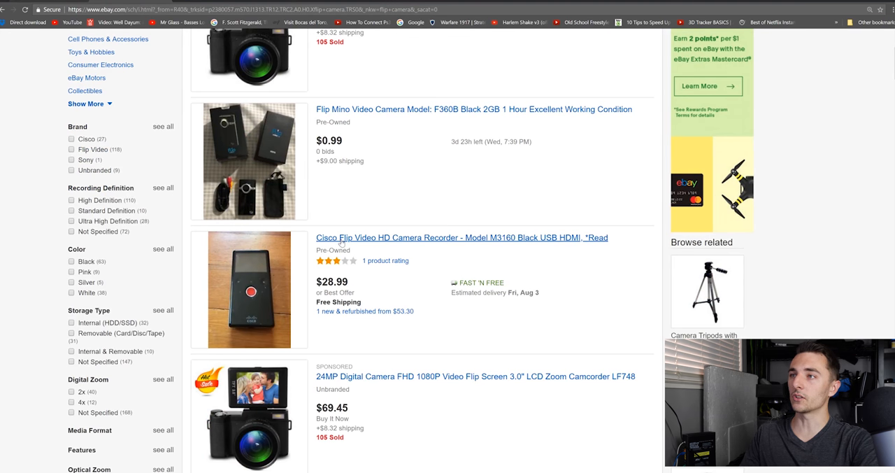
pyautogui.scroll(-3)
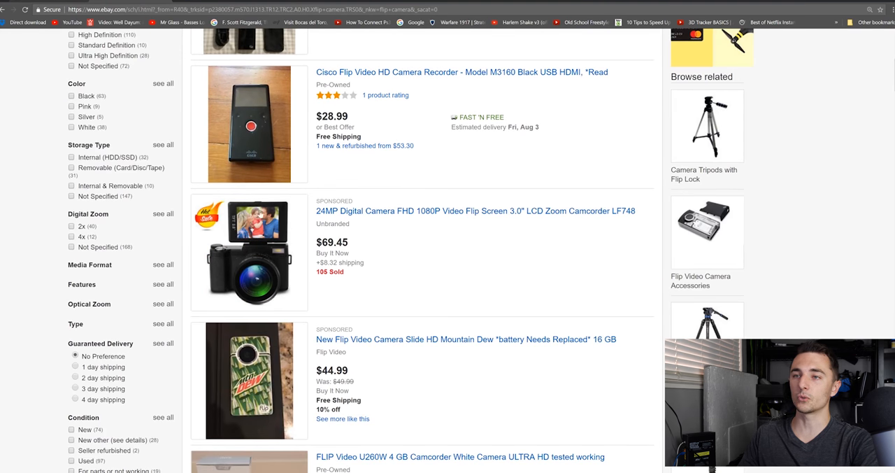
pyautogui.scroll(-3)
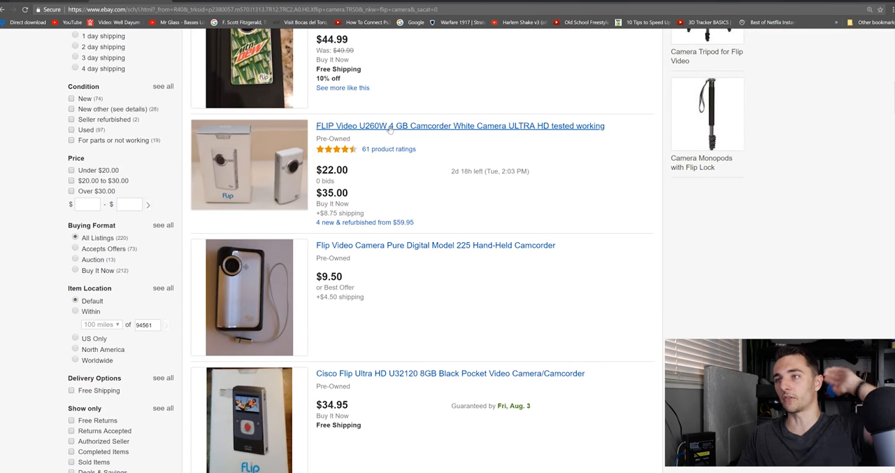
pyautogui.scroll(-3)
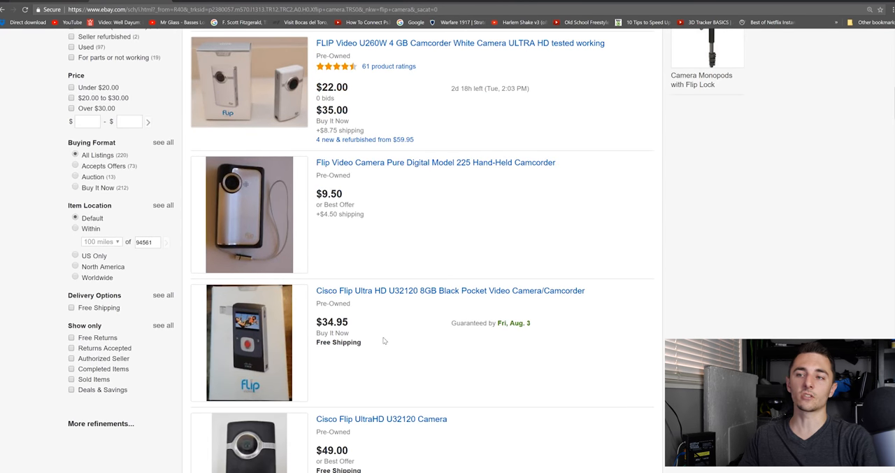
pyautogui.scroll(-3)
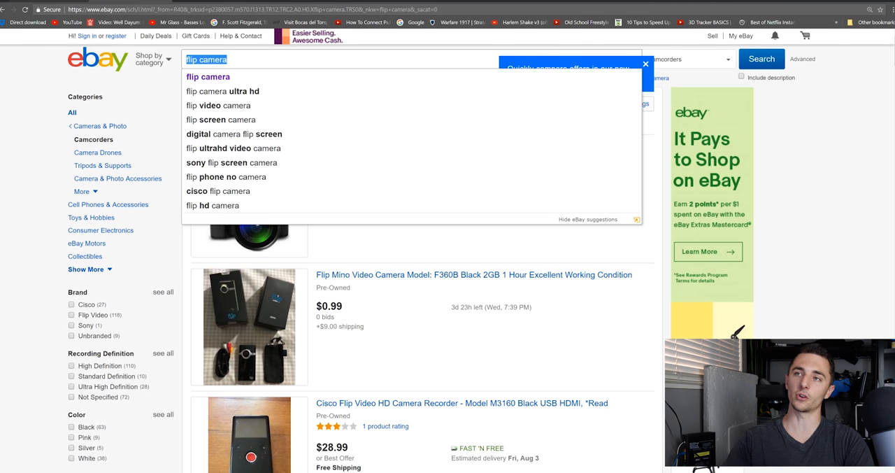
# - Search eBay for 't3i', view a used Canon T3i kit listing, and return to results
pyautogui.write('t3i')
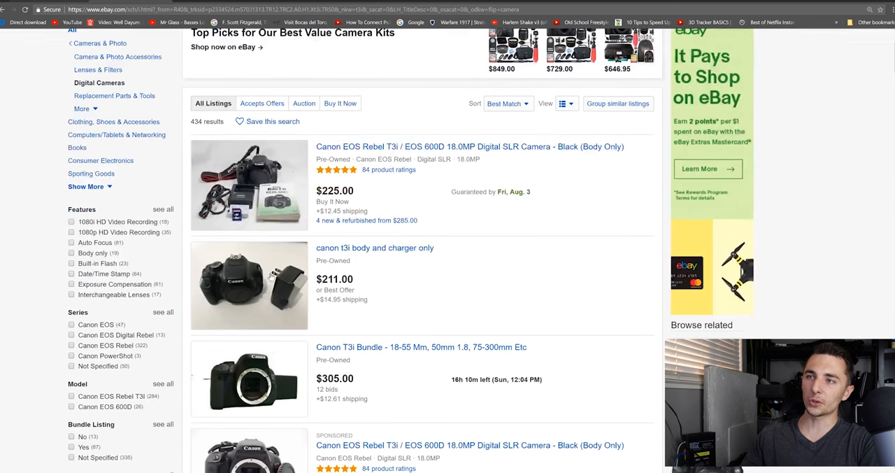
pyautogui.click(375, 247)
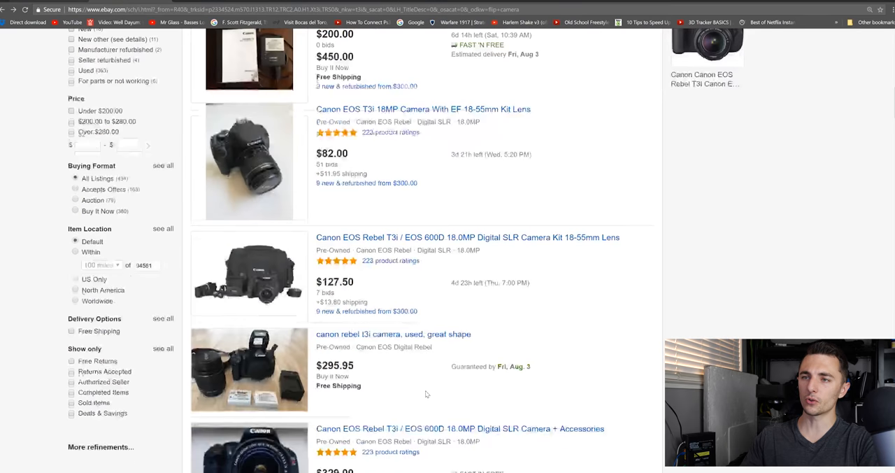
pyautogui.scroll(-3)
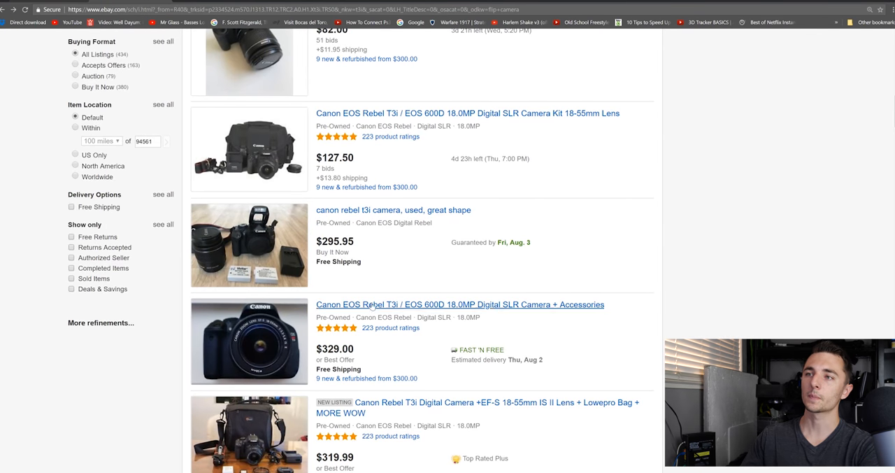
pyautogui.scroll(-3)
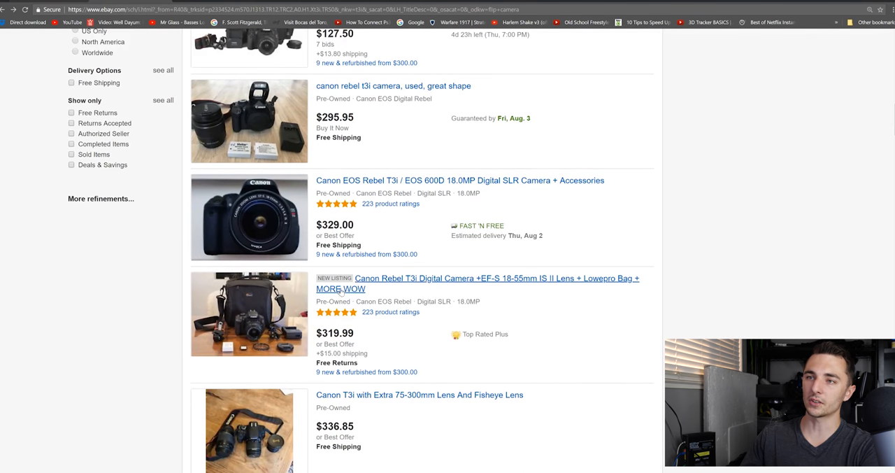
pyautogui.scroll(-3)
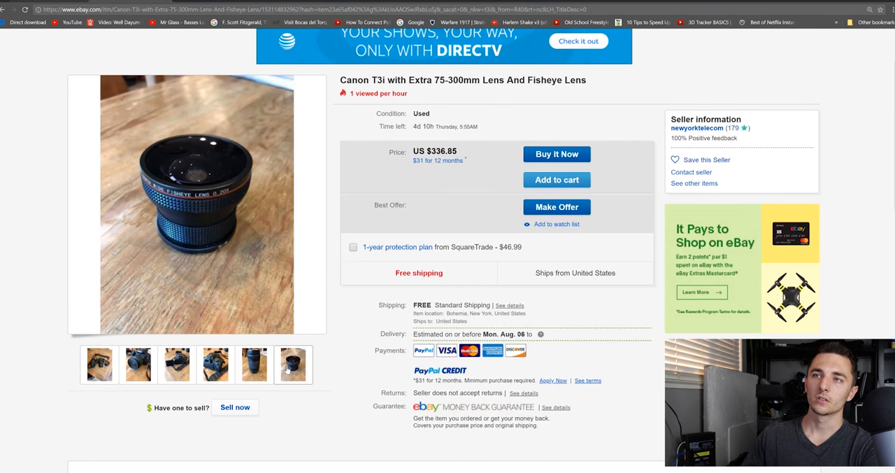
pyautogui.click(293, 365)
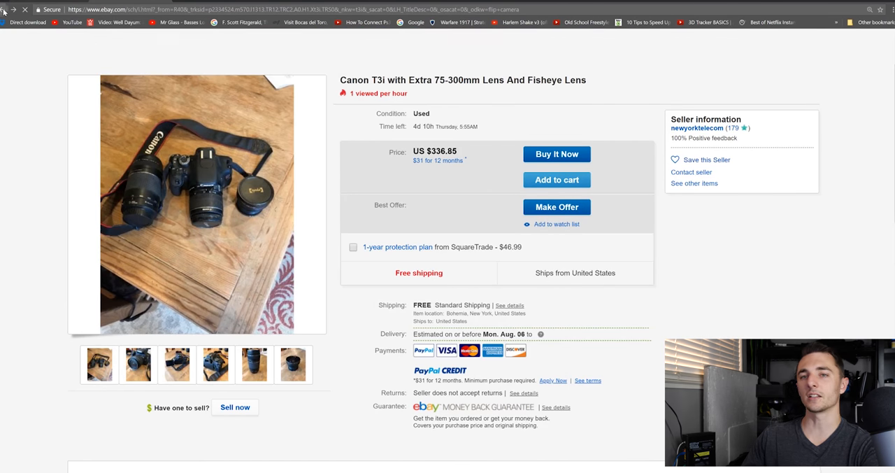
pyautogui.click(13, 9)
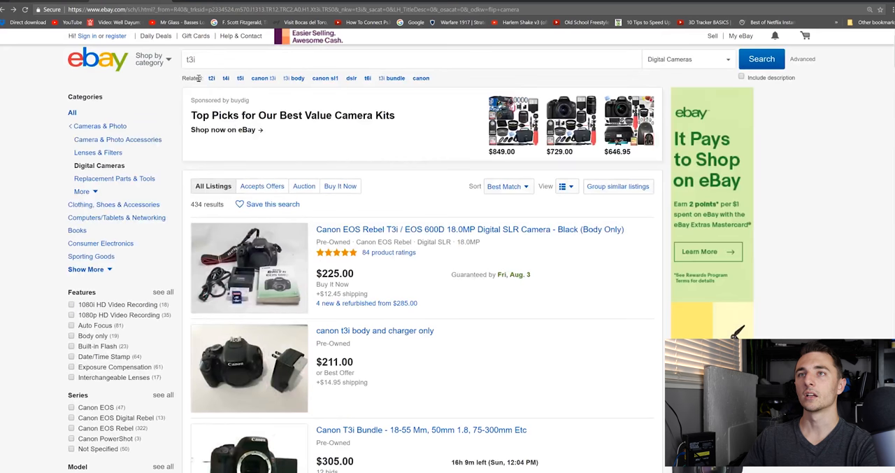
# - Search Amazon for 'panasonic g7' to list Lumix G7 cameras and bundles
pyautogui.write('ti')
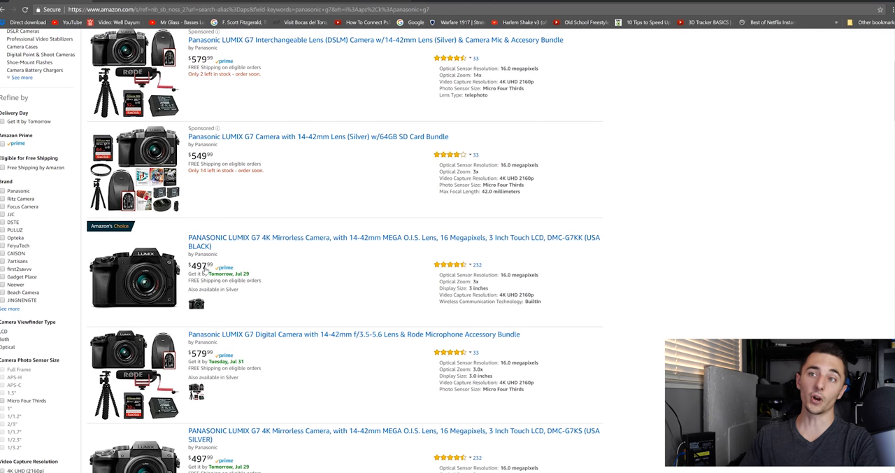
# - View the Panasonic LUMIX G7 4K with 14-42mm lens page, priced $497.99
pyautogui.click(388, 236)
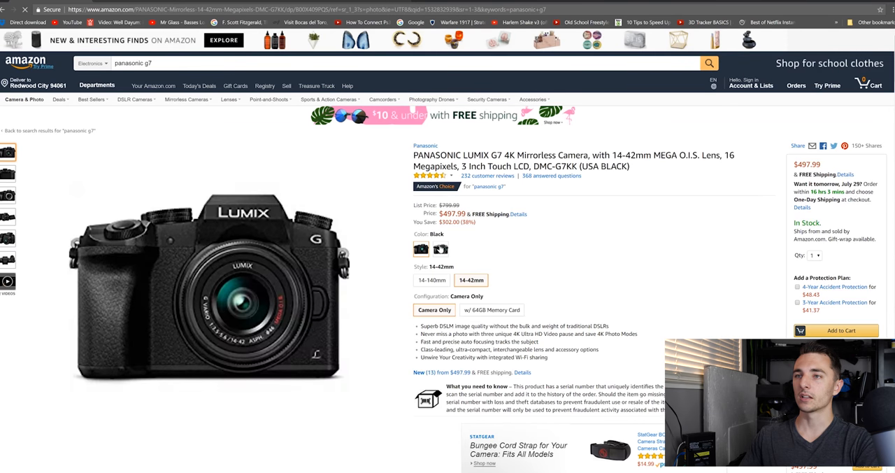
pyautogui.click(7, 238)
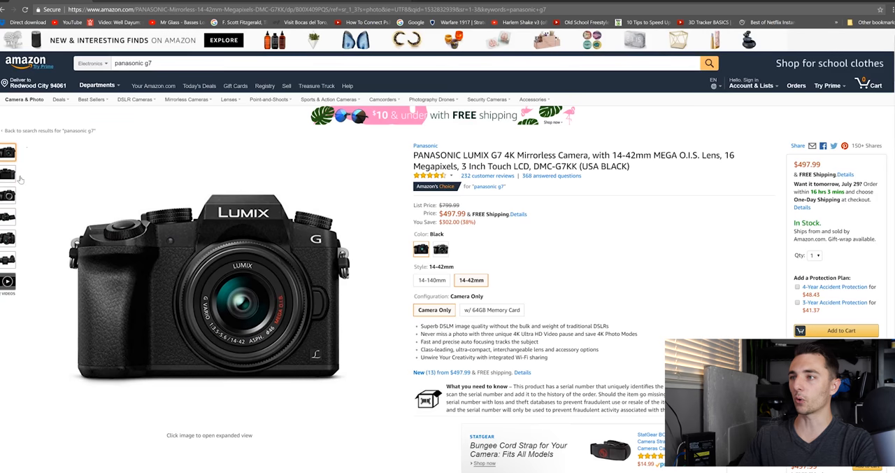
pyautogui.moveTo(210, 280)
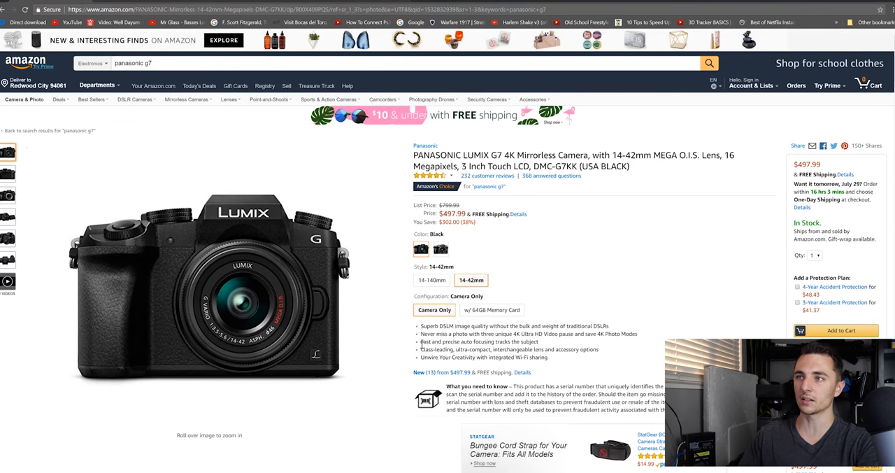
pyautogui.moveTo(711, 291)
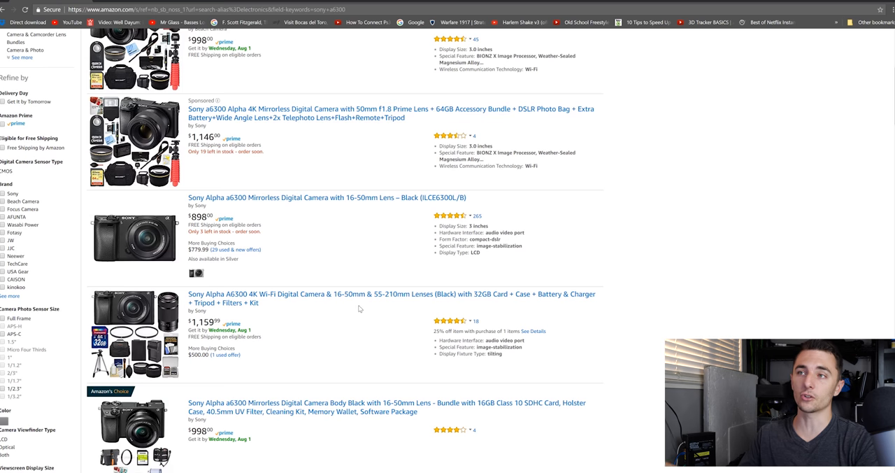
# - Open the Sony Alpha a6300 with 16-50mm lens listing at $898.00
pyautogui.click(313, 197)
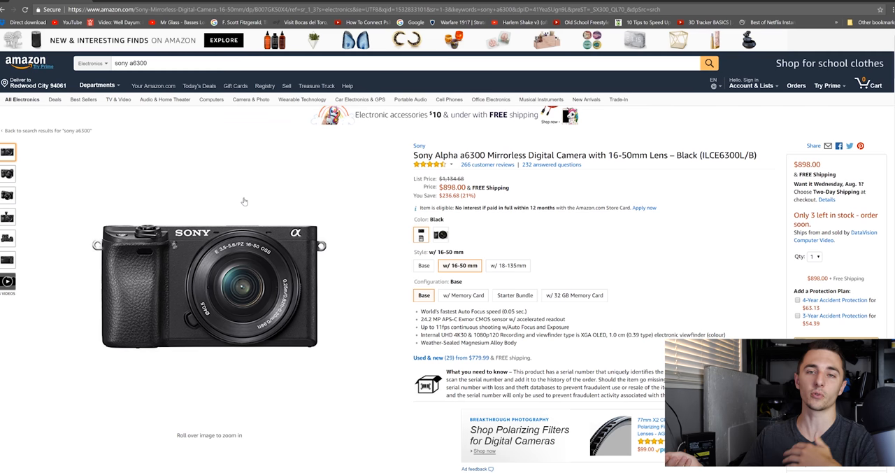
pyautogui.moveTo(245, 201)
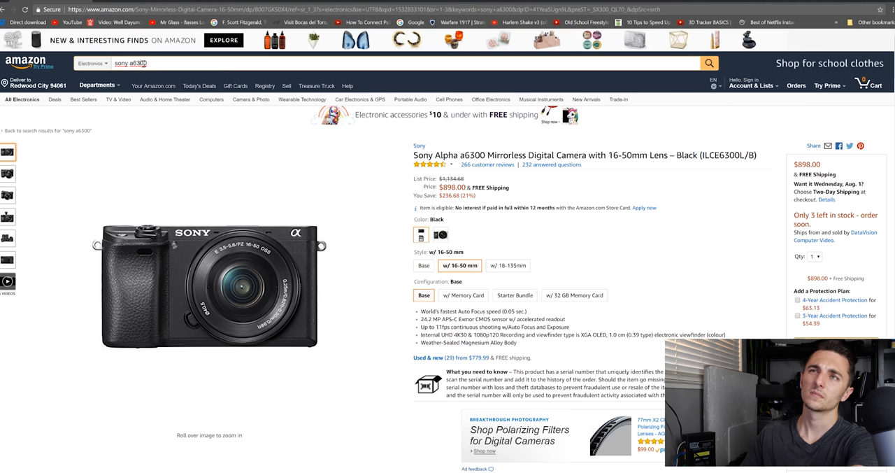
pyautogui.write('sony a6500')
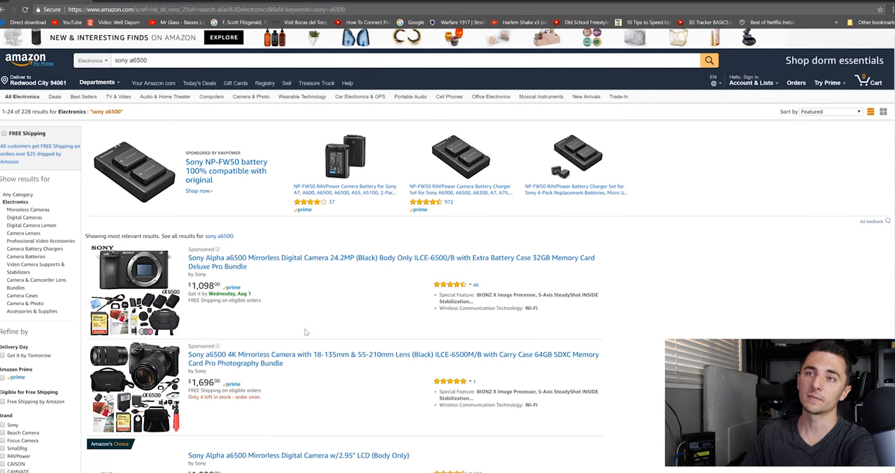
pyautogui.scroll(-3)
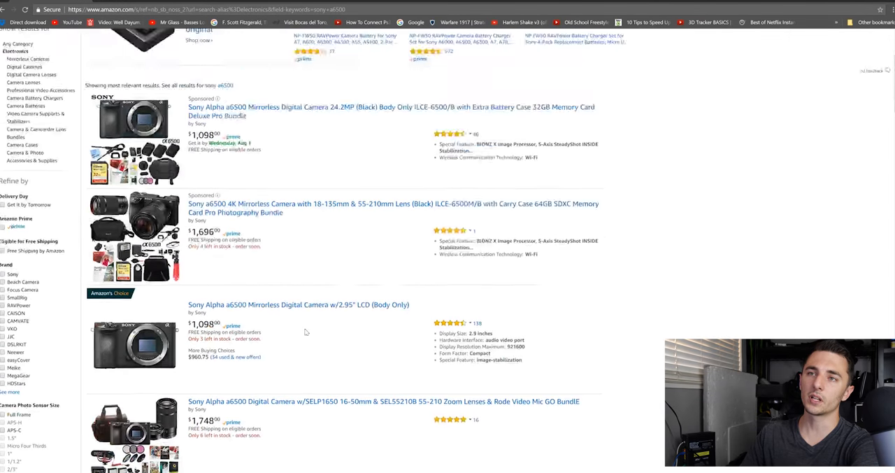
pyautogui.scroll(-3)
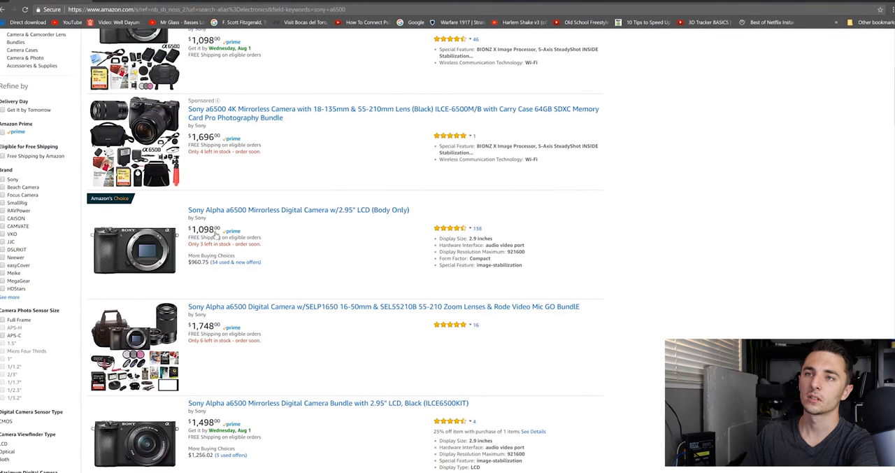
pyautogui.click(298, 210)
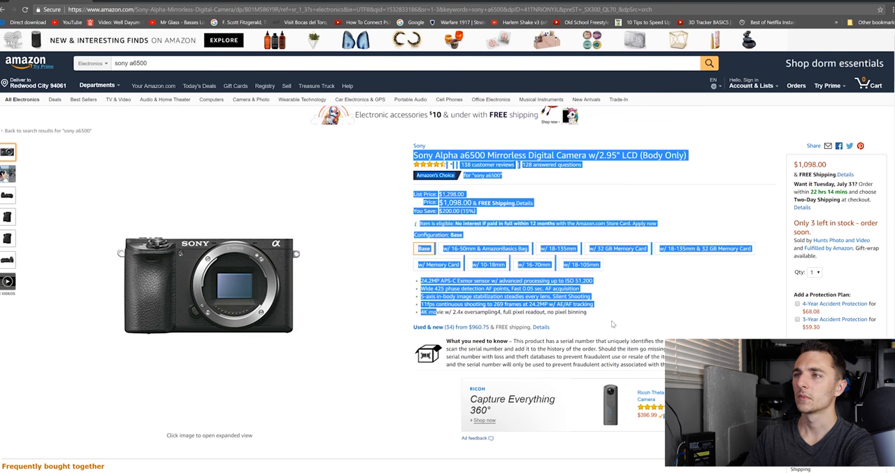
pyautogui.click(485, 248)
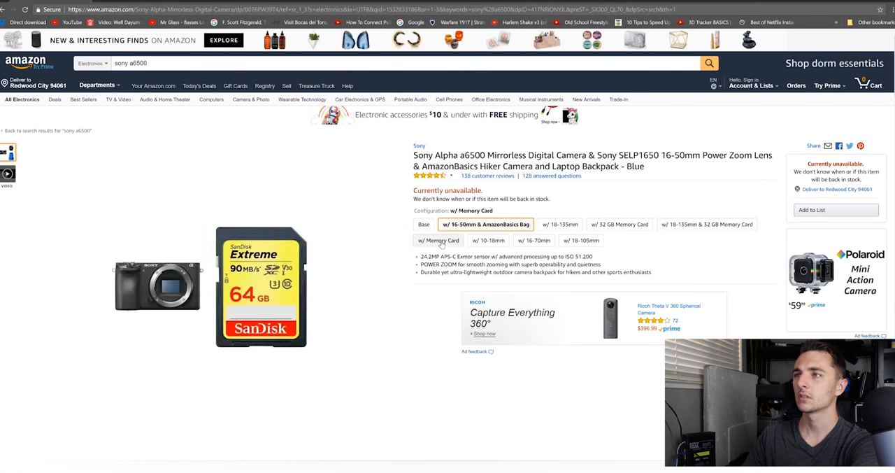
pyautogui.click(558, 248)
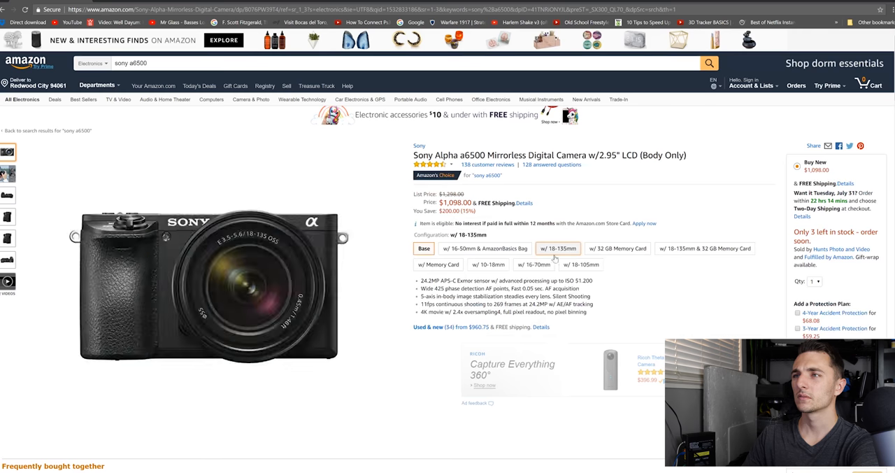
pyautogui.click(558, 249)
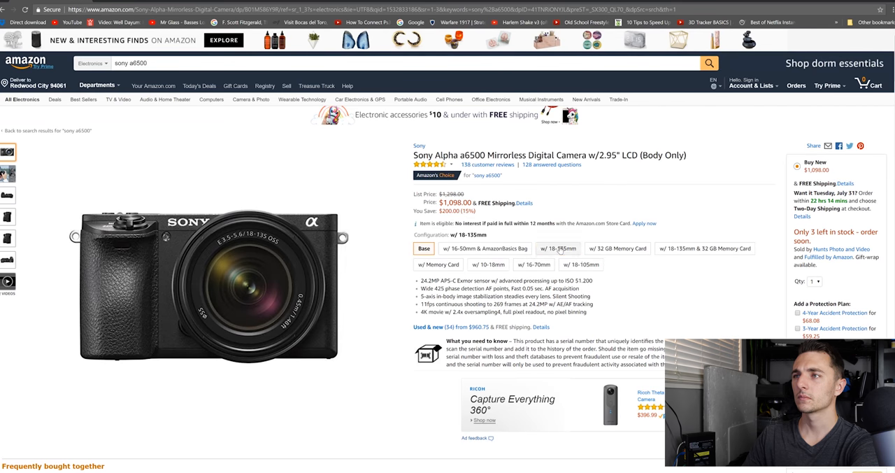
pyautogui.click(557, 248)
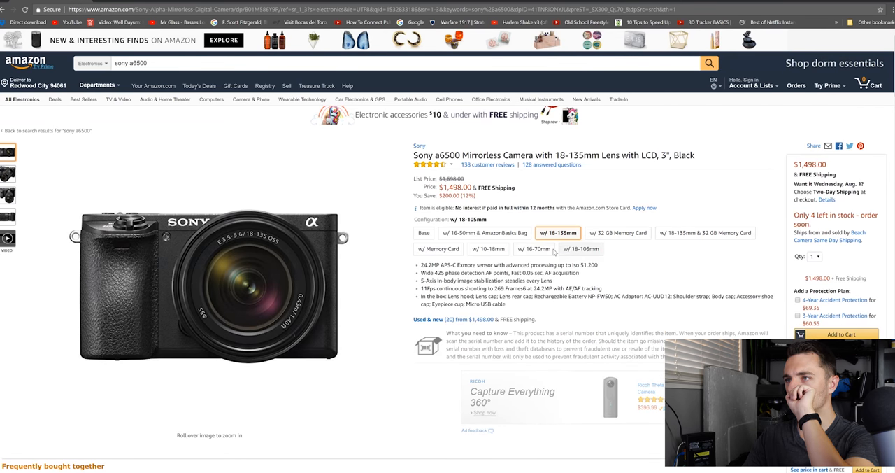
pyautogui.click(424, 248)
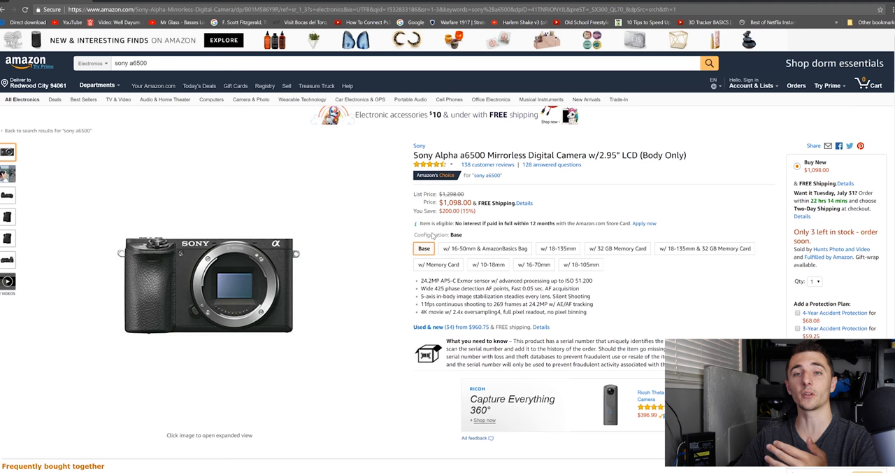
pyautogui.moveTo(667, 227)
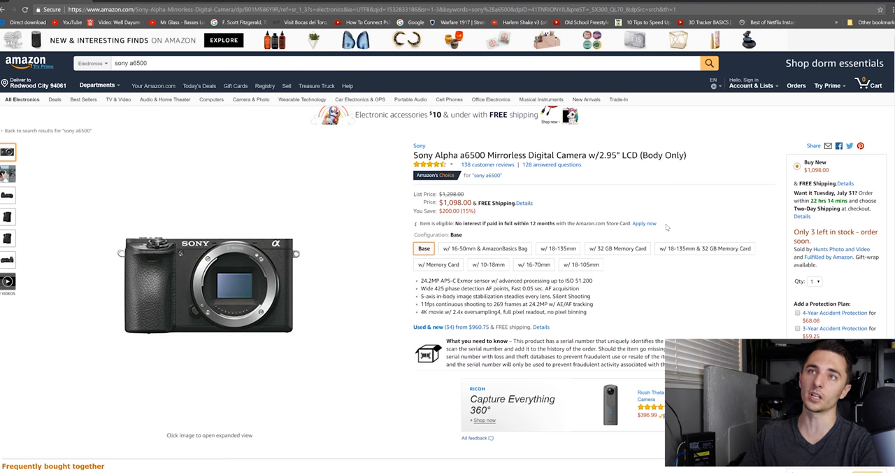
pyautogui.click(131, 62)
pyautogui.write('gh5')
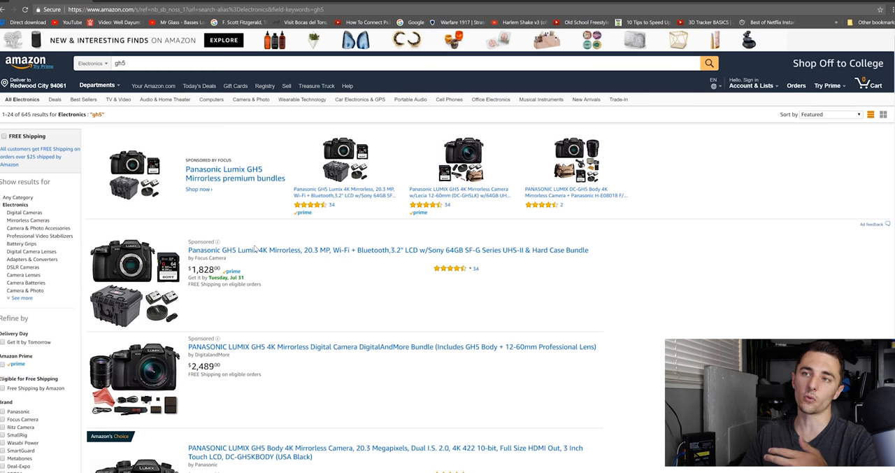
# - Open the GH5 body listing, check the 12-35mm bundle, then switch back to Base
pyautogui.scroll(-3)
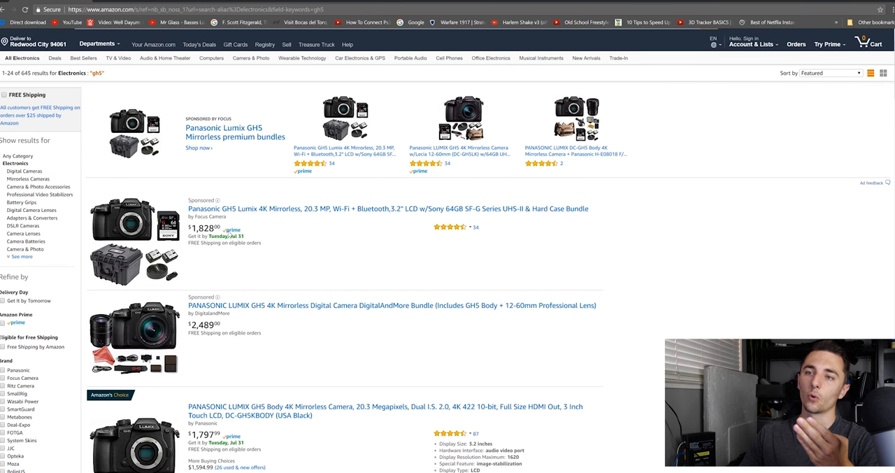
pyautogui.scroll(-3)
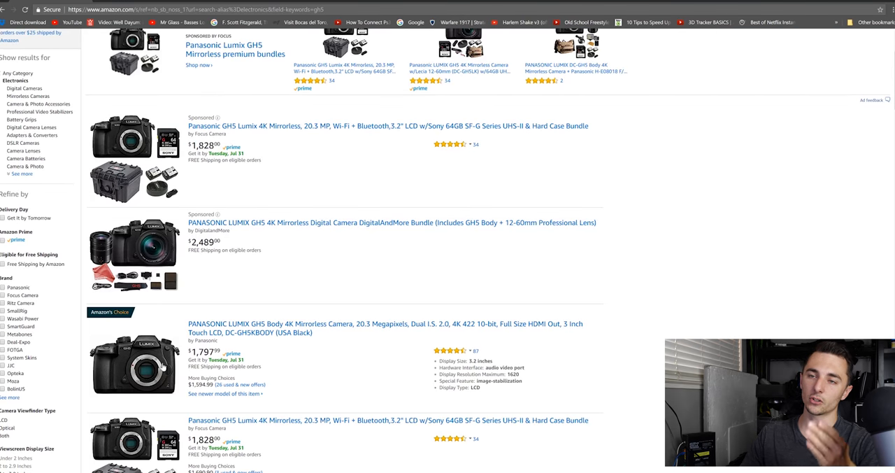
pyautogui.click(385, 328)
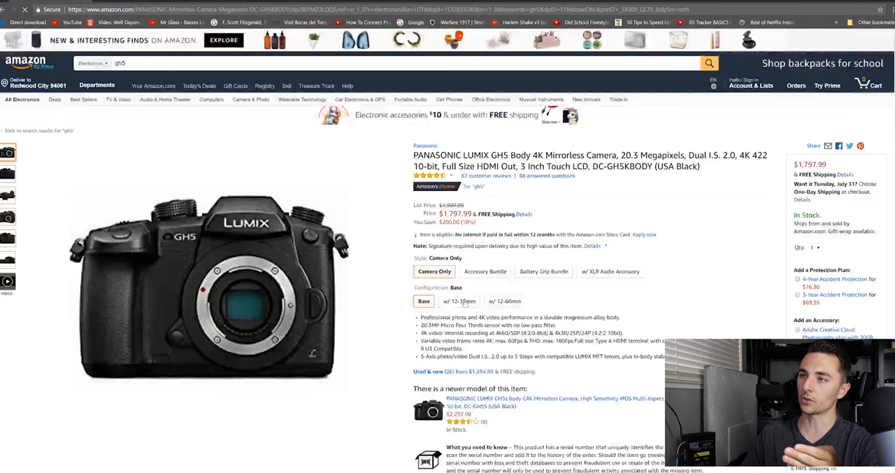
pyautogui.click(458, 301)
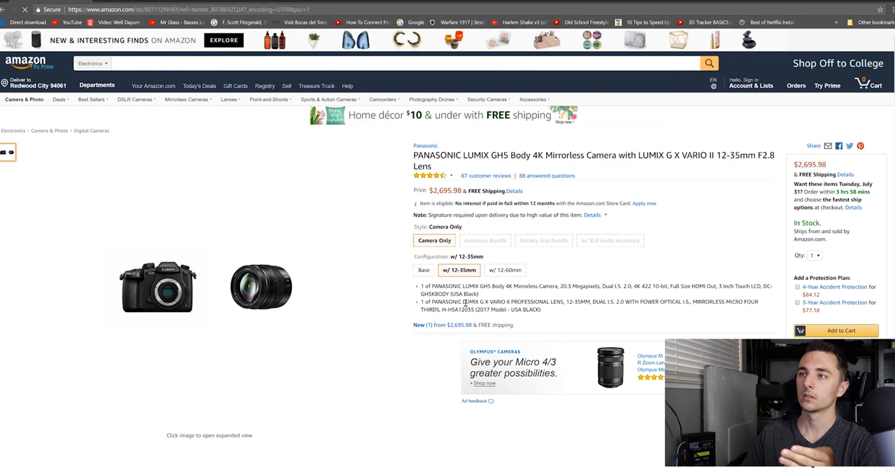
pyautogui.click(423, 270)
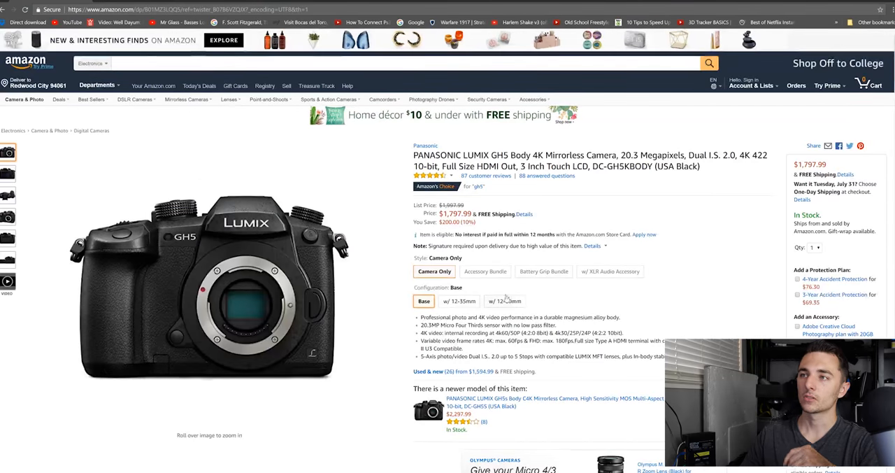
pyautogui.scroll(-3)
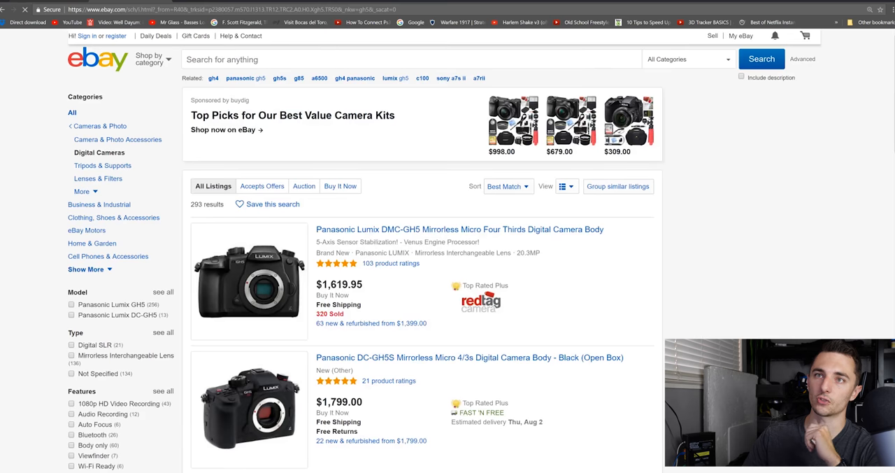
# - Filter eBay GH5 results to Used condition, leaving 25 listings from $1,400.00
pyautogui.scroll(-3)
pyautogui.write('u')
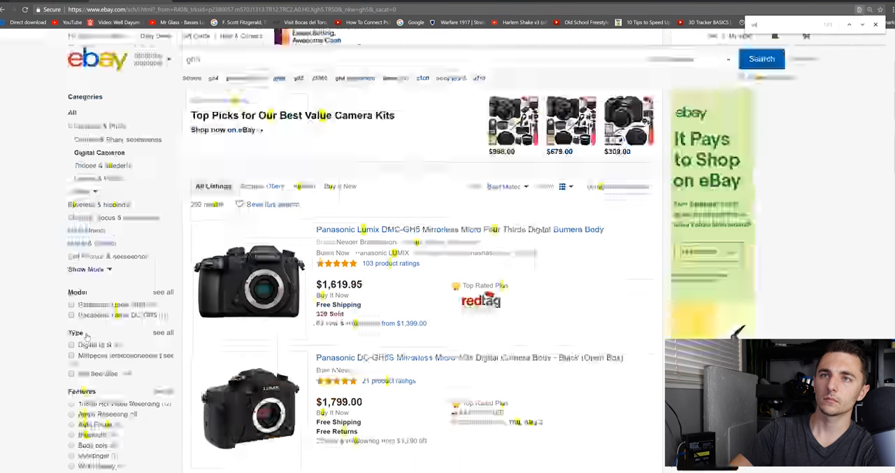
pyautogui.click(71, 256)
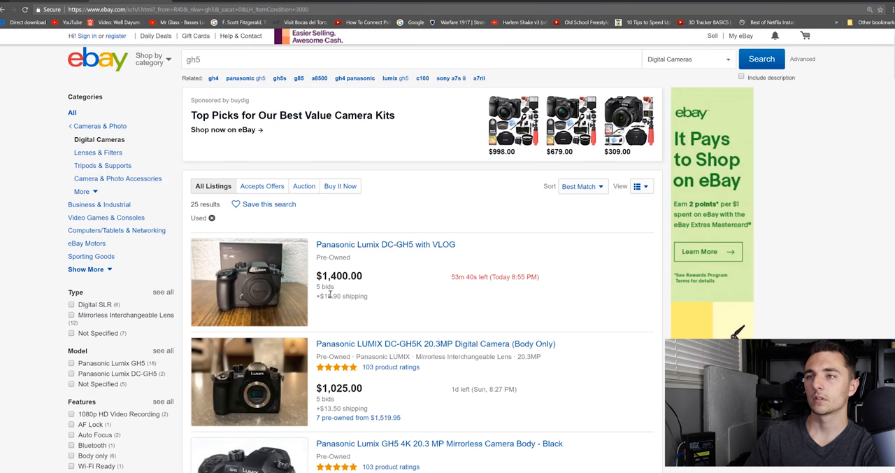
pyautogui.scroll(-3)
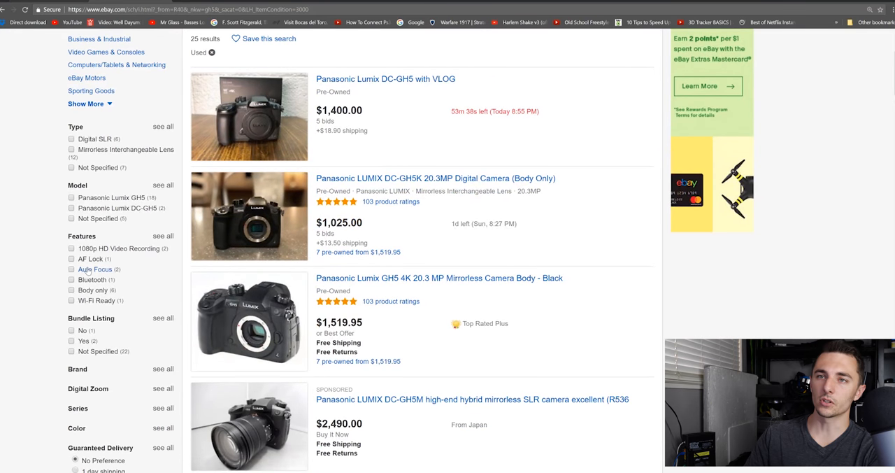
pyautogui.press('ctrl+f')
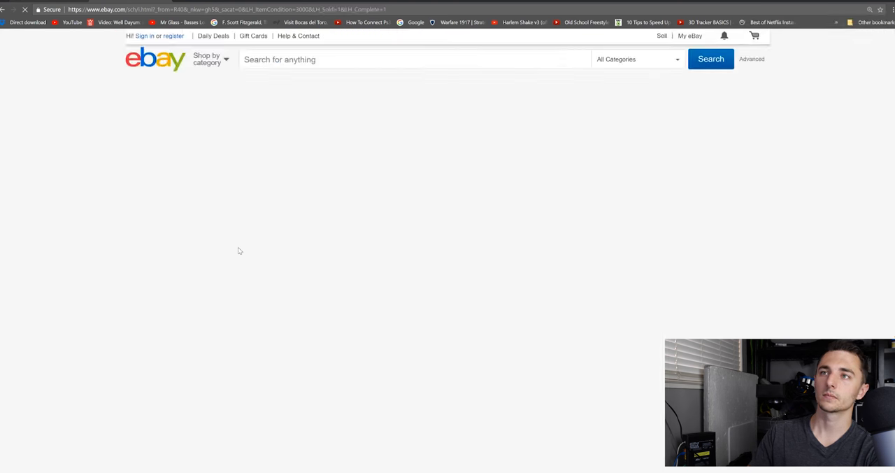
# - Show sold used GH5 listings and highlight the $3,900.00 and $1,995.00 prices
pyautogui.click(710, 59)
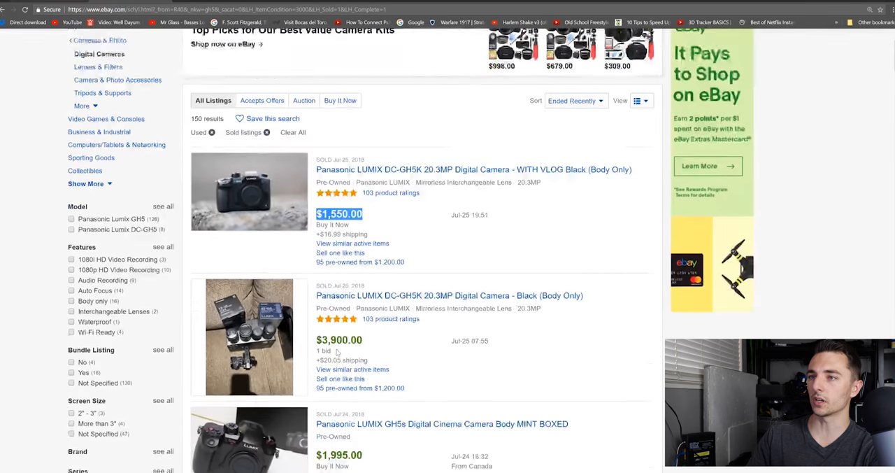
pyautogui.scroll(-3)
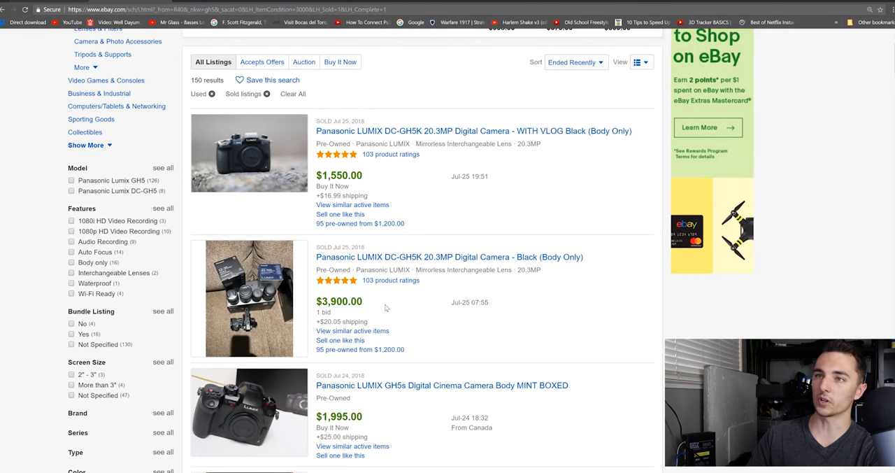
pyautogui.doubleClick(339, 300)
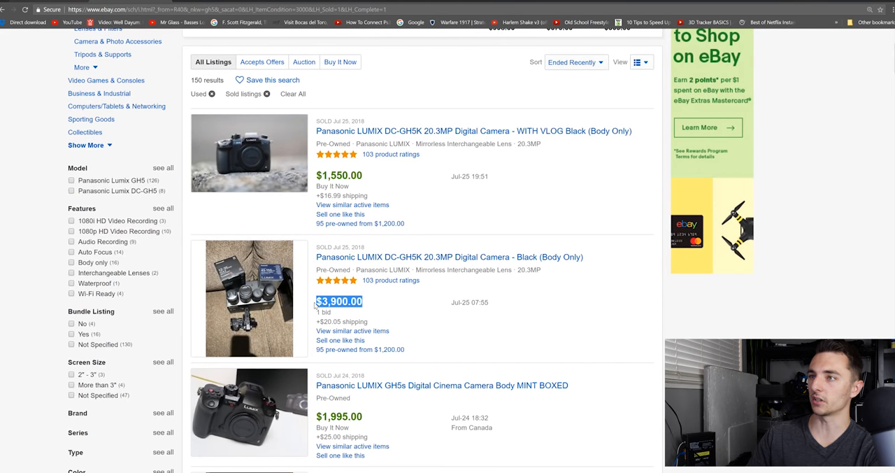
pyautogui.scroll(-3)
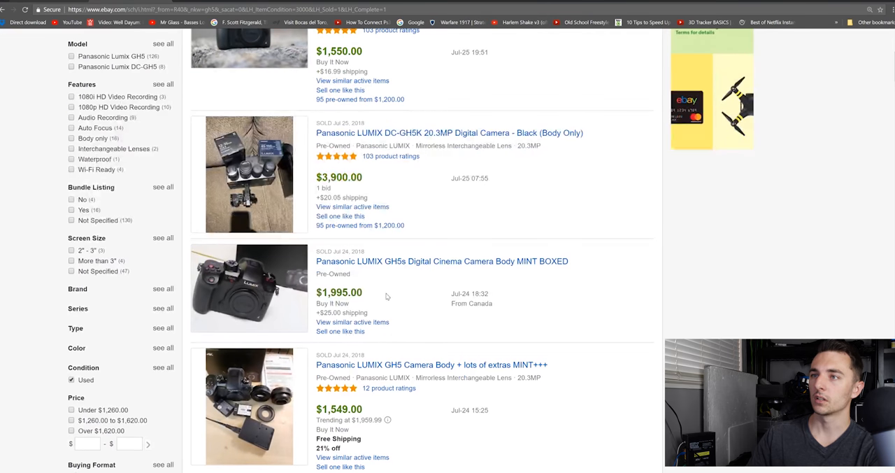
pyautogui.doubleClick(339, 291)
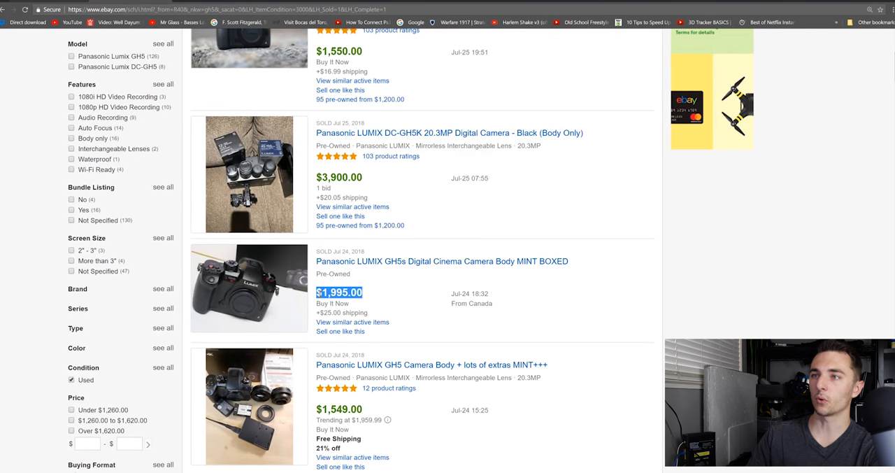
pyautogui.moveTo(401, 303)
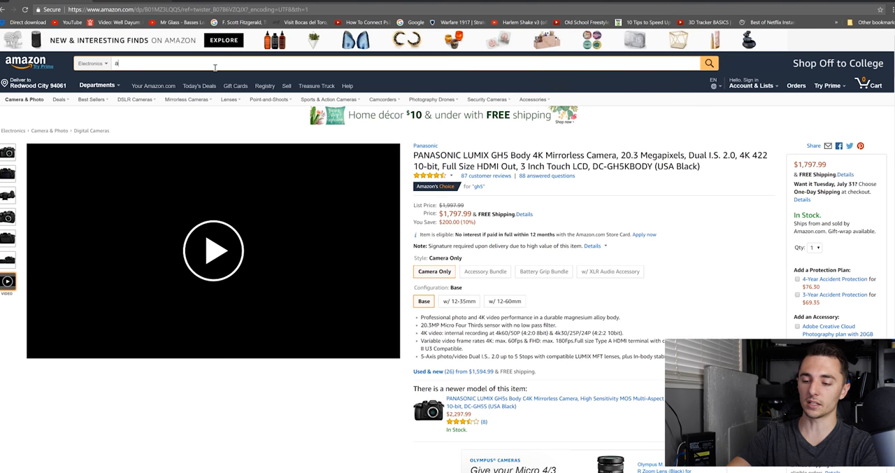
# - Search Amazon for 'a7iii' and browse photos of the $1,998.00 Sony a7 III
pyautogui.write('7iii')
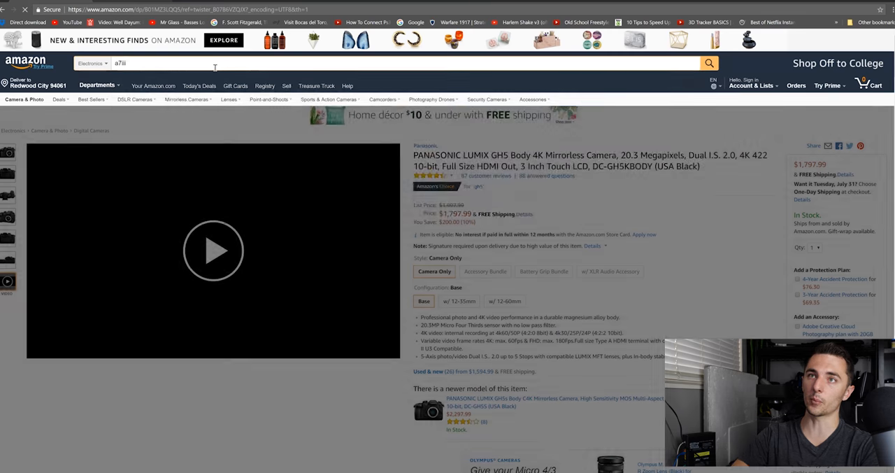
pyautogui.click(708, 63)
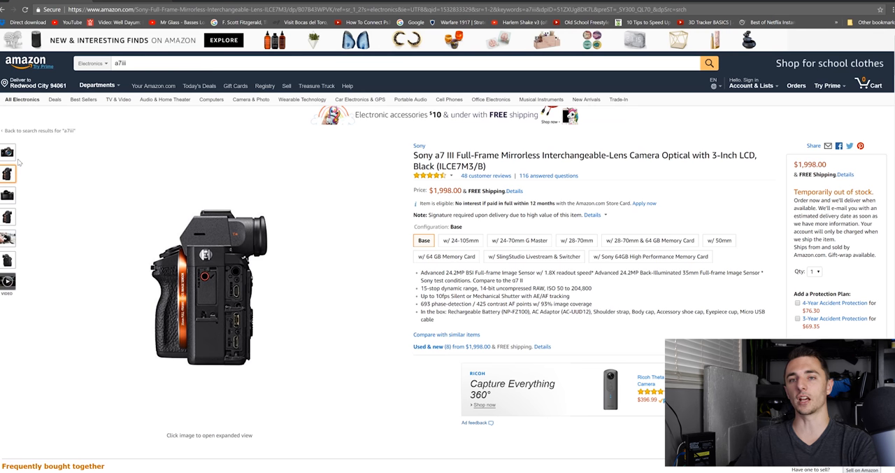
pyautogui.click(8, 238)
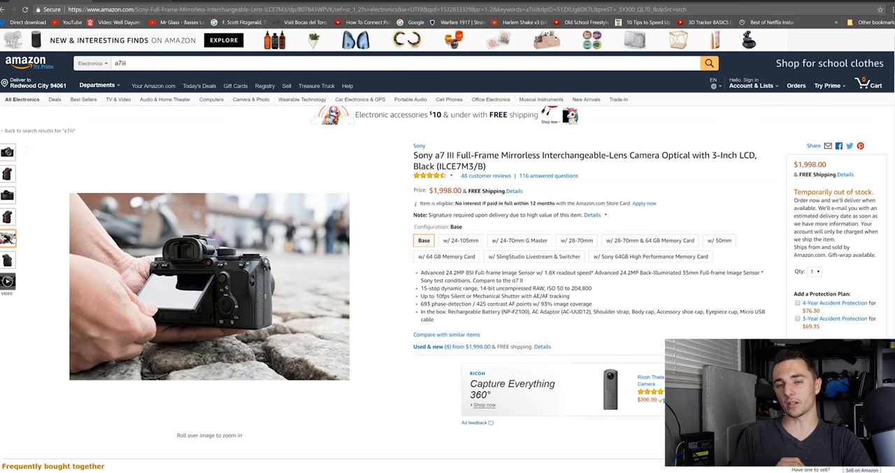